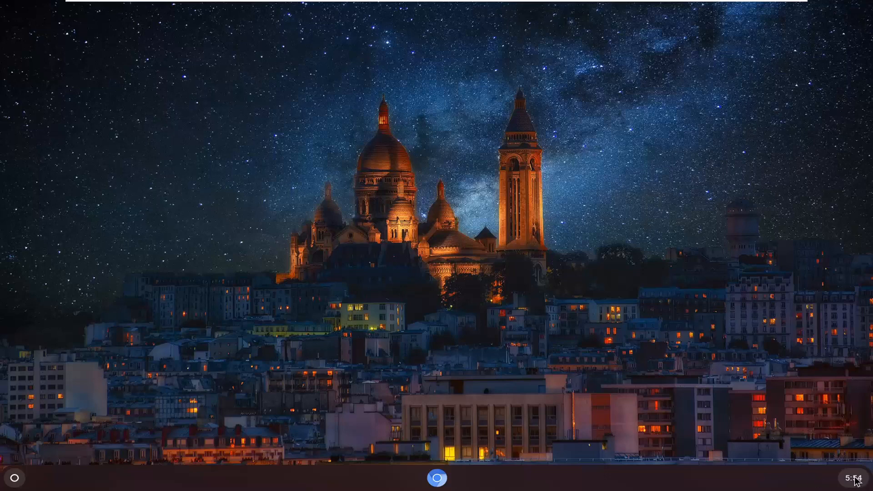
pyautogui.moveTo(854, 472)
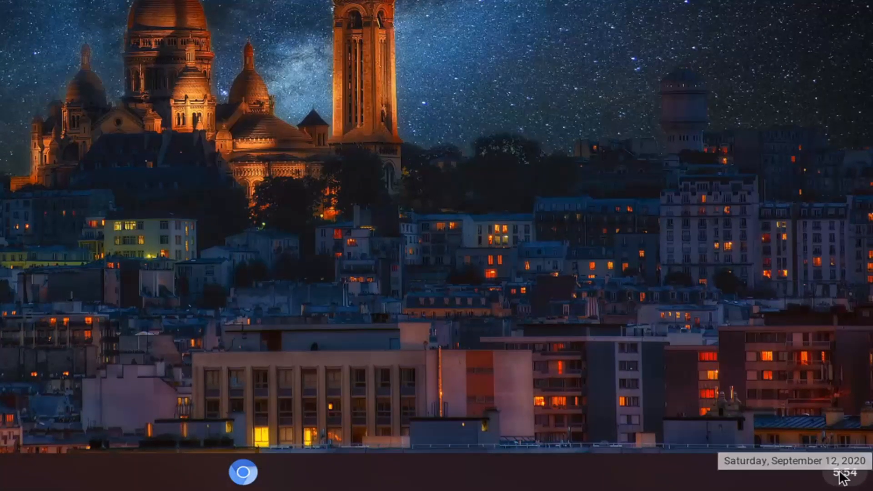
# Step: Show the system status menu from the clock area so the Sign out option is available
pyautogui.click(830, 475)
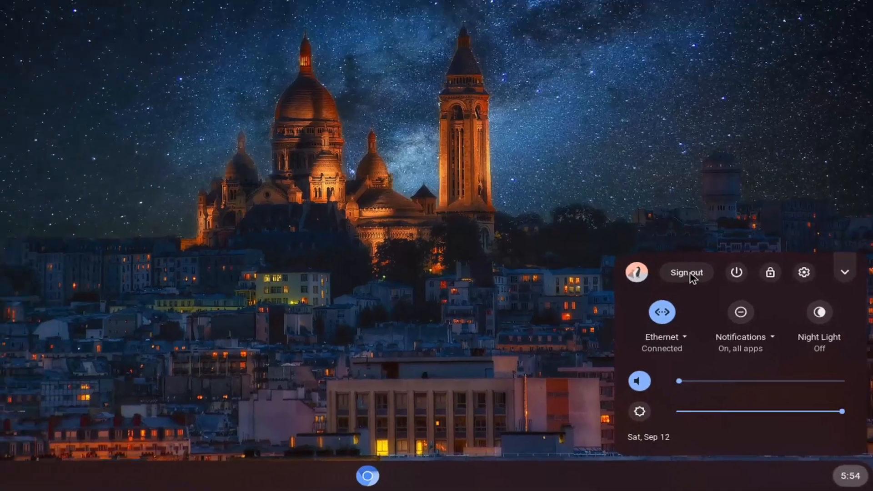
# Step: Sign out of the current CloudReady session, landing on the password login screen
pyautogui.click(686, 272)
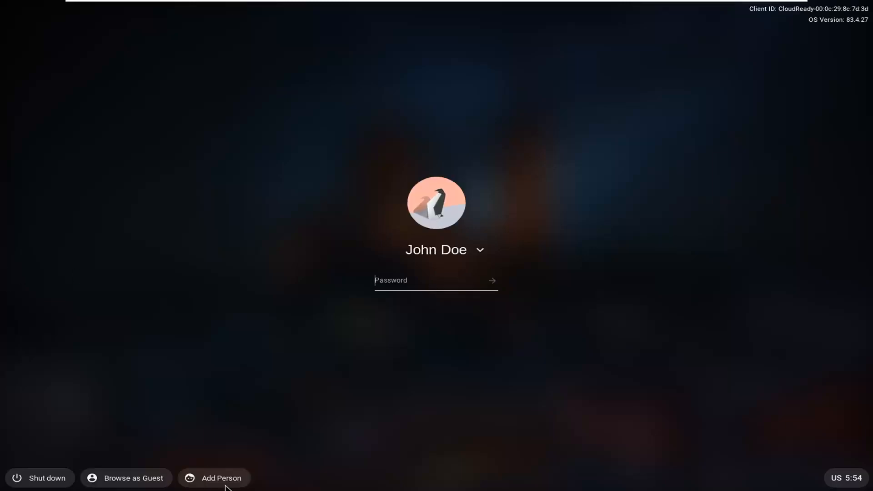
# Step: Start Add Person from the login shelf, reaching the empty Google email sign-in page
pyautogui.click(221, 478)
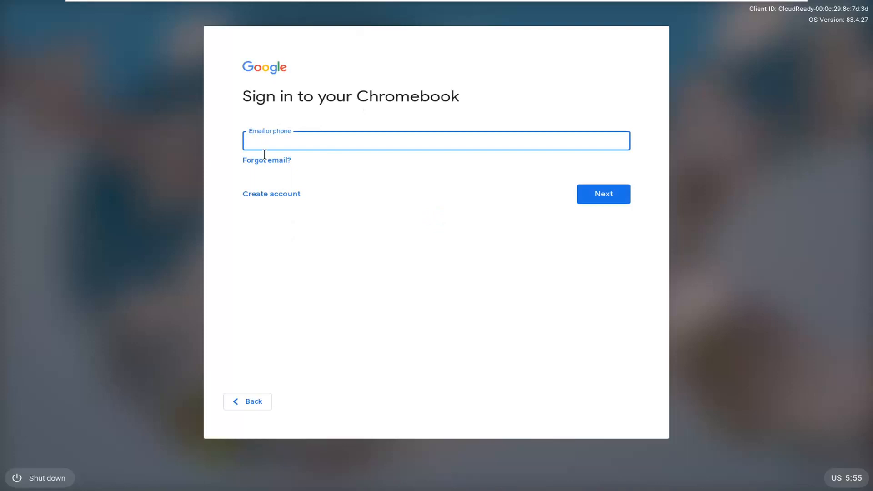
pyautogui.moveTo(308, 162)
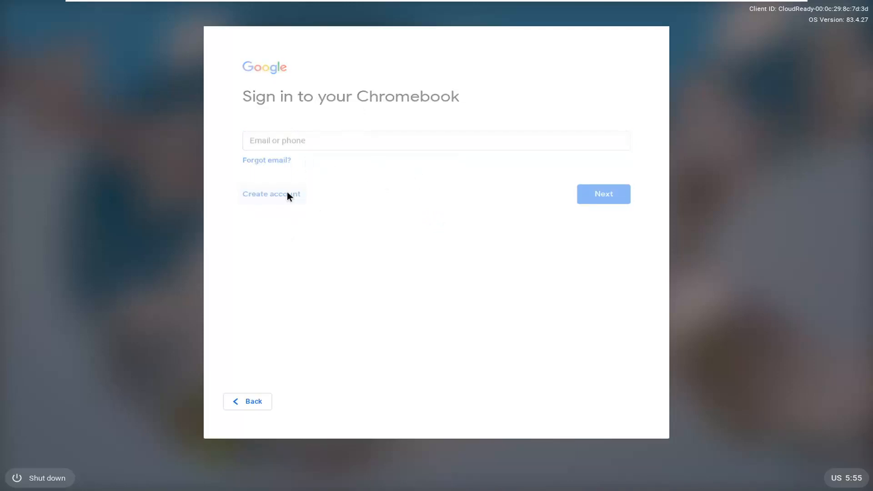
# Step: Start Create account with the First name field focused, then back out twice to the login screen
pyautogui.click(271, 194)
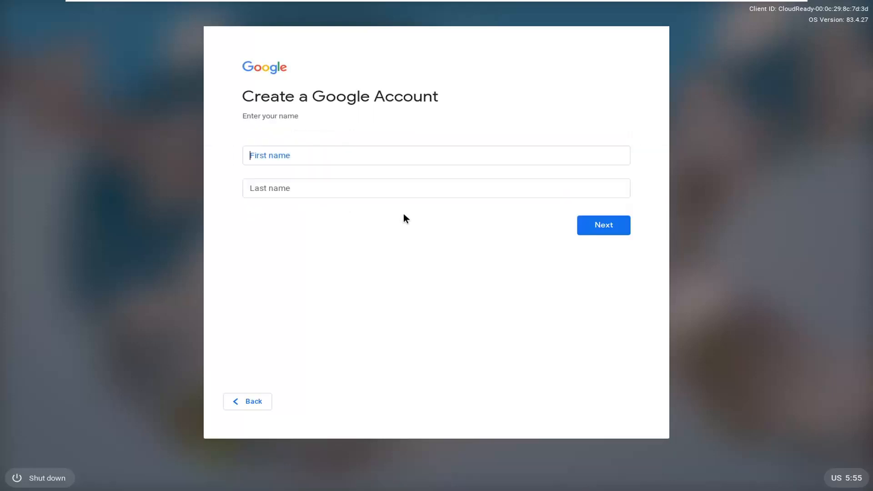
pyautogui.click(436, 156)
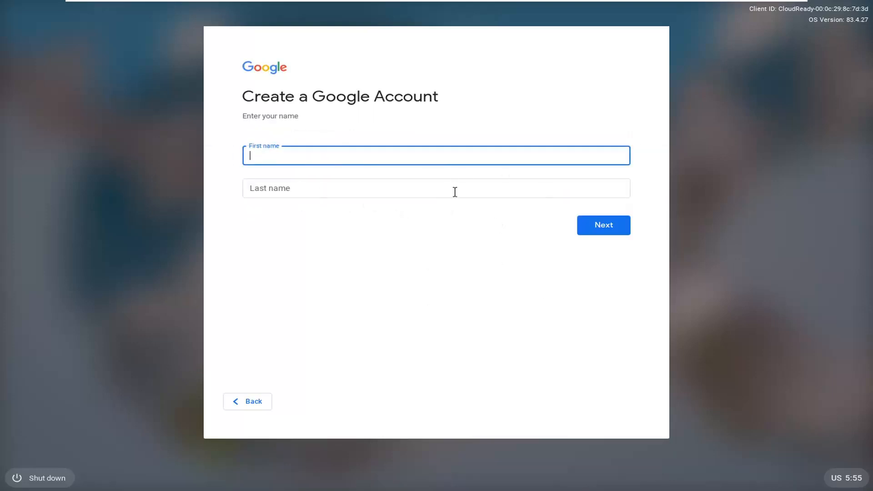
pyautogui.moveTo(431, 313)
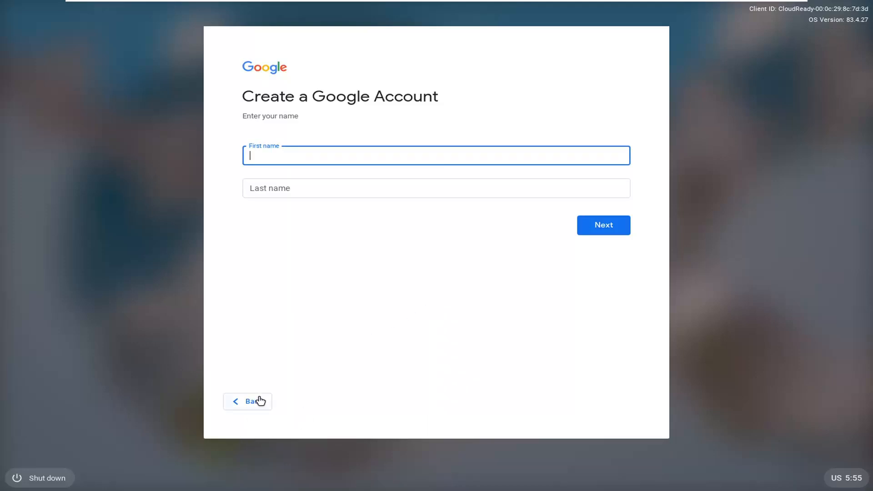
pyautogui.click(248, 401)
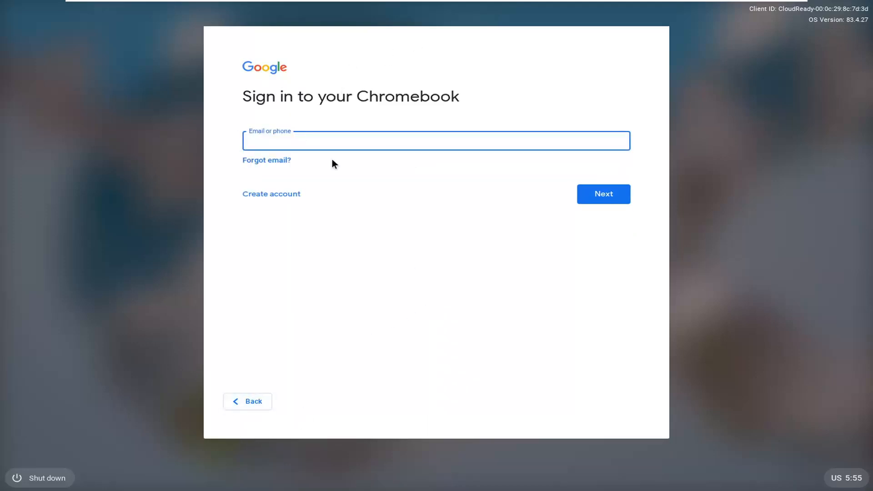
pyautogui.moveTo(424, 239)
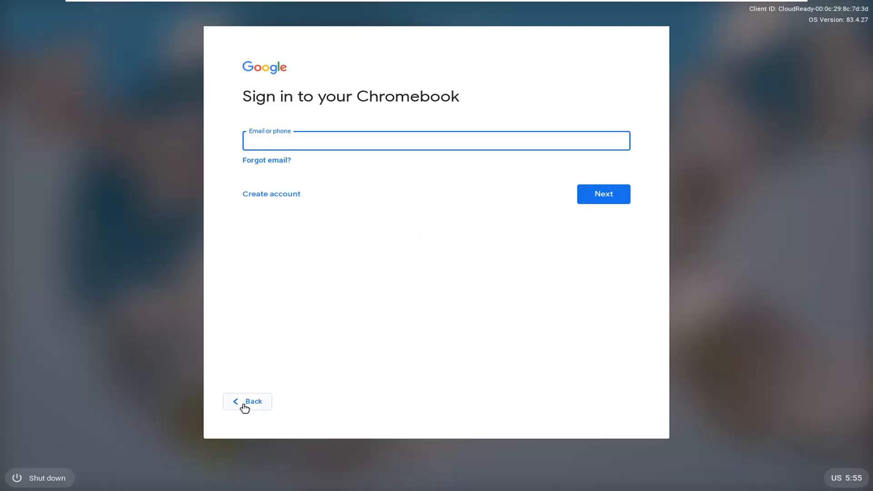
pyautogui.click(248, 401)
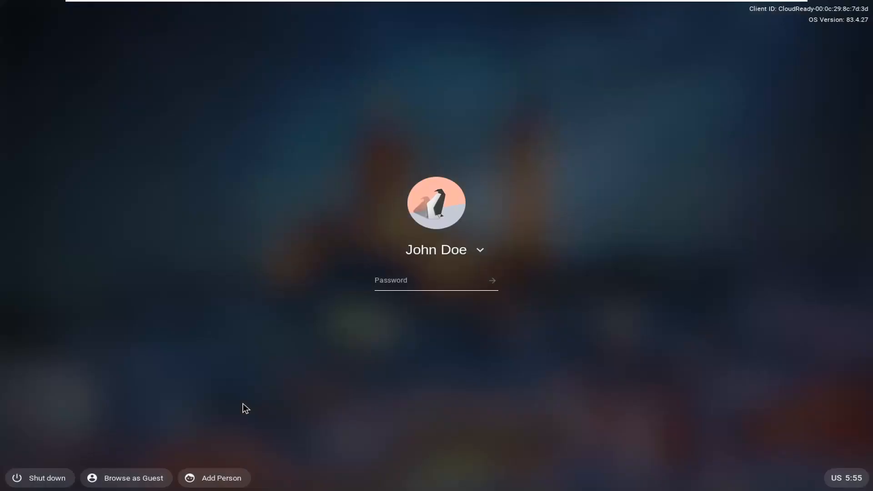
pyautogui.moveTo(405, 398)
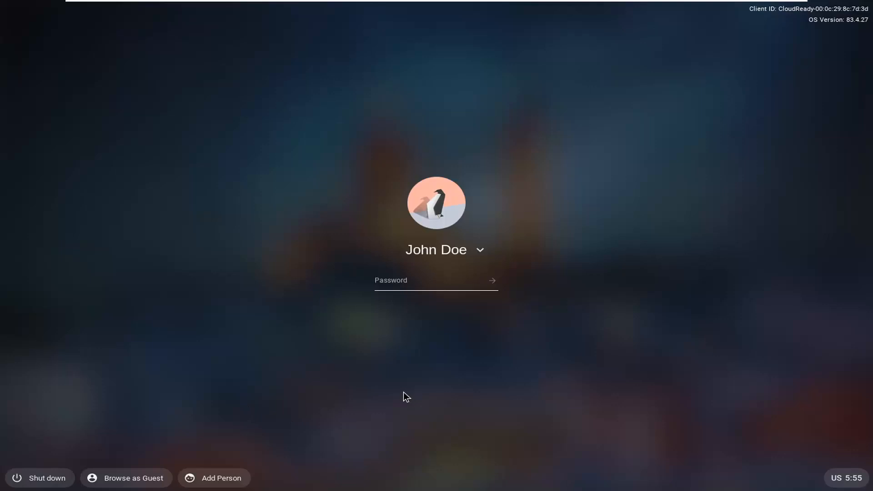